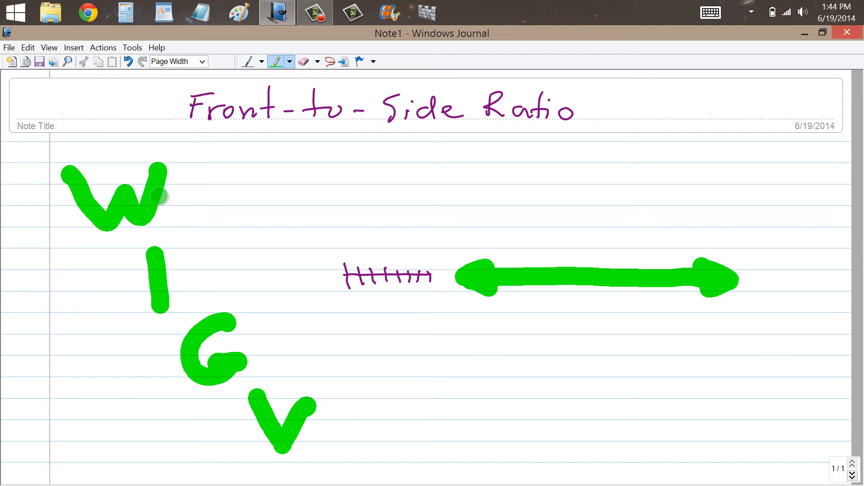
Erase the big green W, I, G and V letters with the Eraser.
{"action": "left_click", "coordinate": [303, 61]}
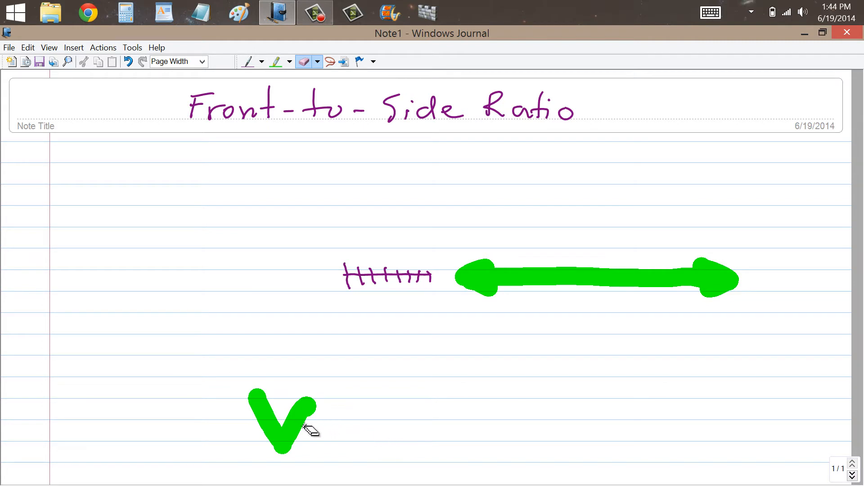
{"action": "left_click_drag", "start_coordinate": [284, 419], "coordinate": [372, 416]}
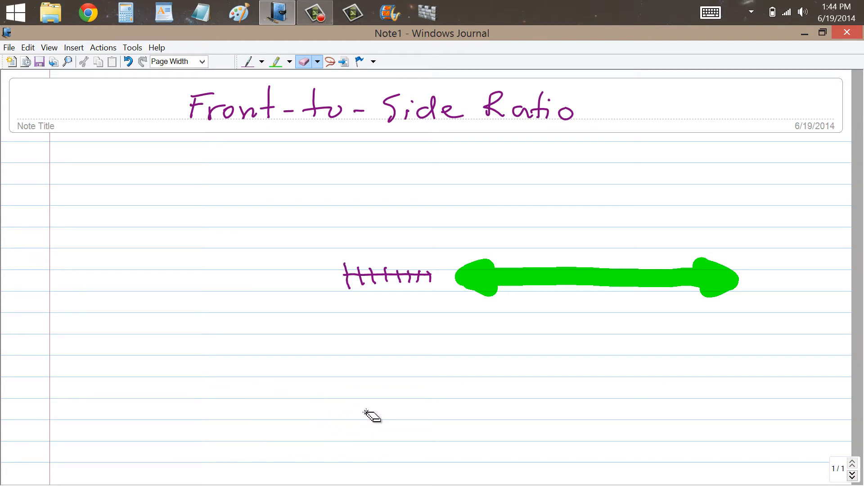
{"action": "mouse_move", "coordinate": [384, 439]}
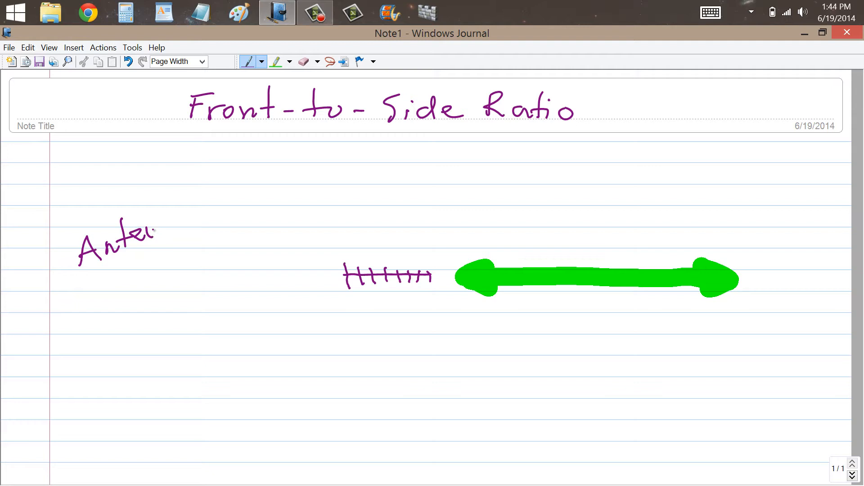
Handwrite 'Antenna Directivity' and 'F/b ratio' below it in purple.
{"action": "left_click_drag", "start_coordinate": [154, 226], "coordinate": [210, 226]}
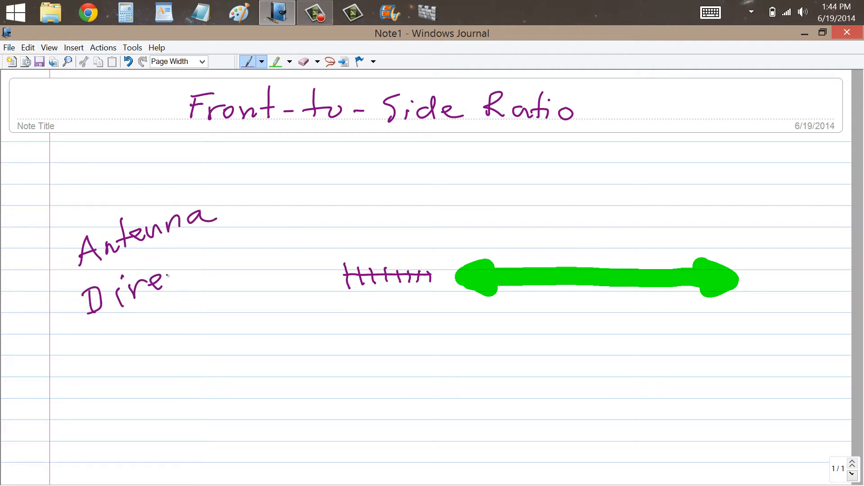
{"action": "left_click_drag", "start_coordinate": [149, 278], "coordinate": [226, 259]}
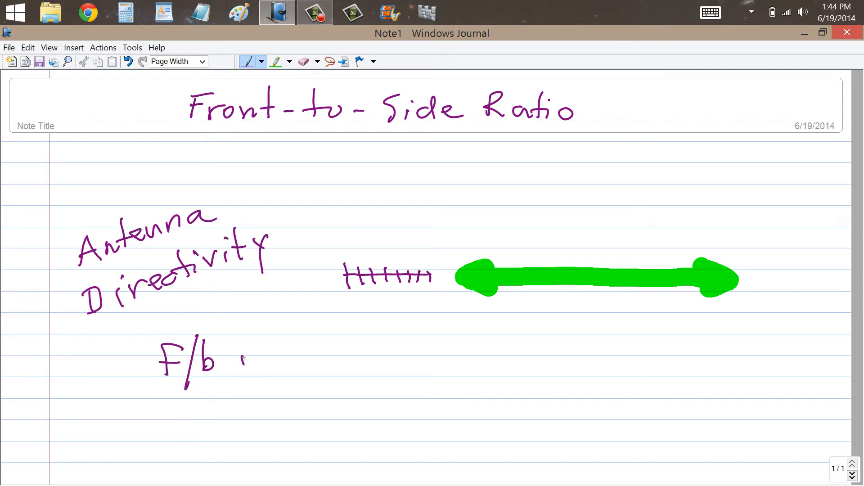
{"action": "left_click_drag", "start_coordinate": [243, 361], "coordinate": [319, 363]}
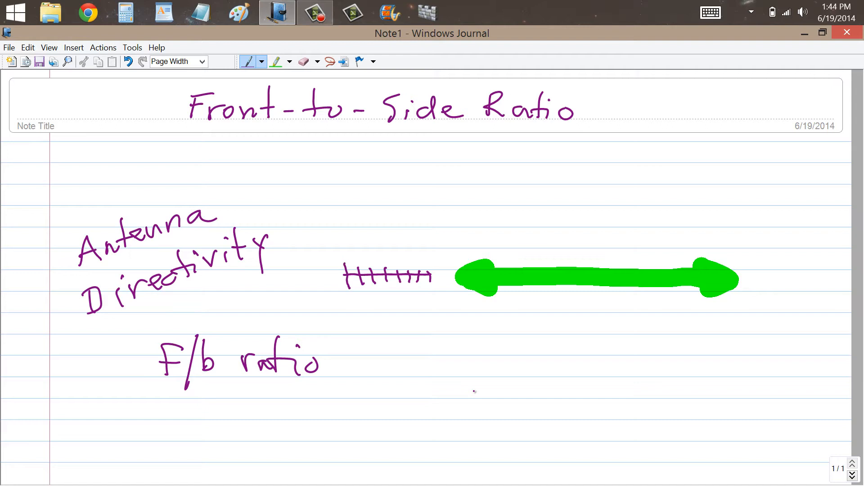
{"action": "mouse_move", "coordinate": [549, 439]}
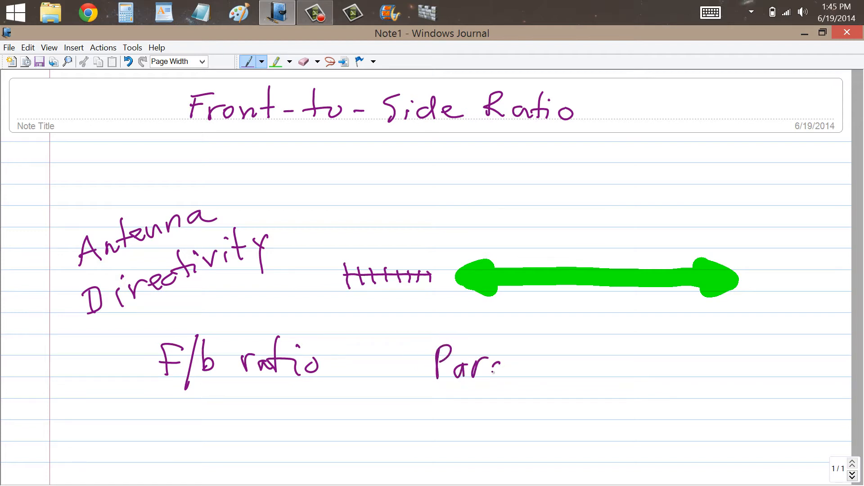
Handwrite 'Parasitic Arrays' above 'Yagi quad "quagi"' on the right.
{"action": "left_click_drag", "start_coordinate": [496, 364], "coordinate": [562, 364]}
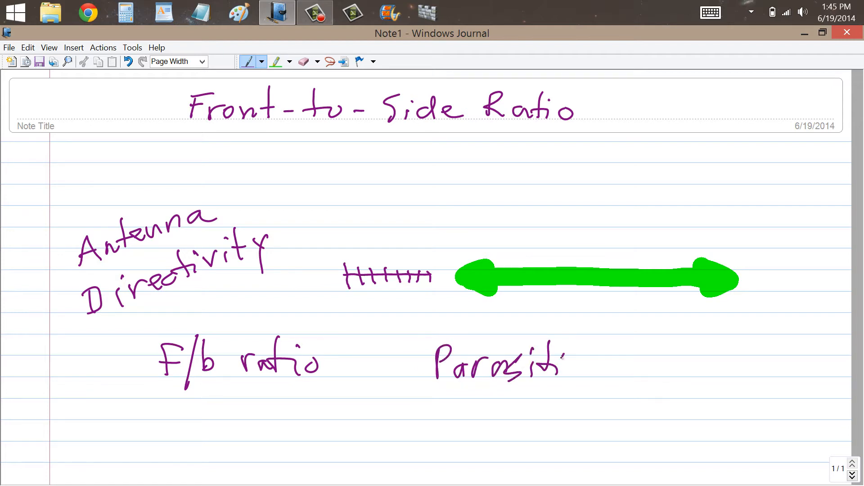
{"action": "left_click_drag", "start_coordinate": [579, 364], "coordinate": [678, 363]}
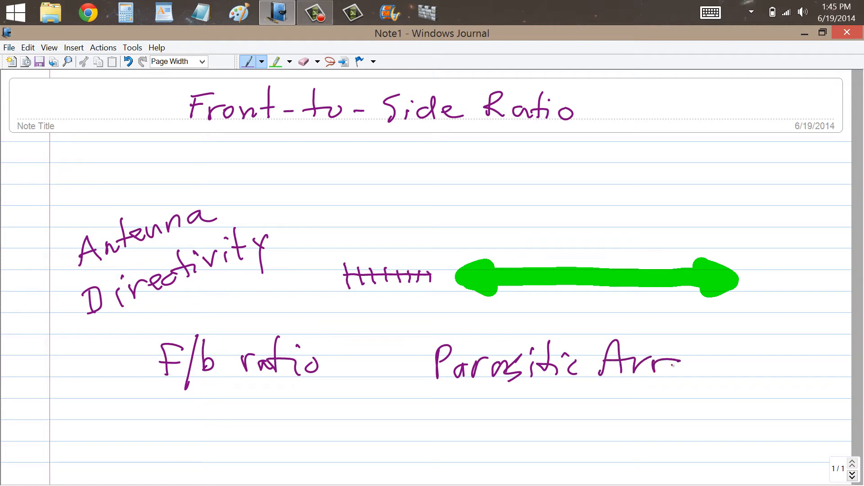
{"action": "left_click_drag", "start_coordinate": [650, 364], "coordinate": [721, 375]}
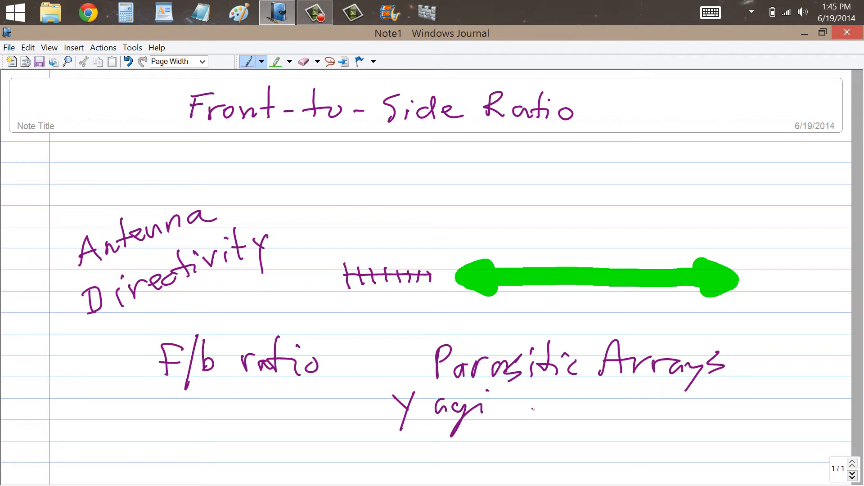
{"action": "left_click_drag", "start_coordinate": [523, 408], "coordinate": [607, 408]}
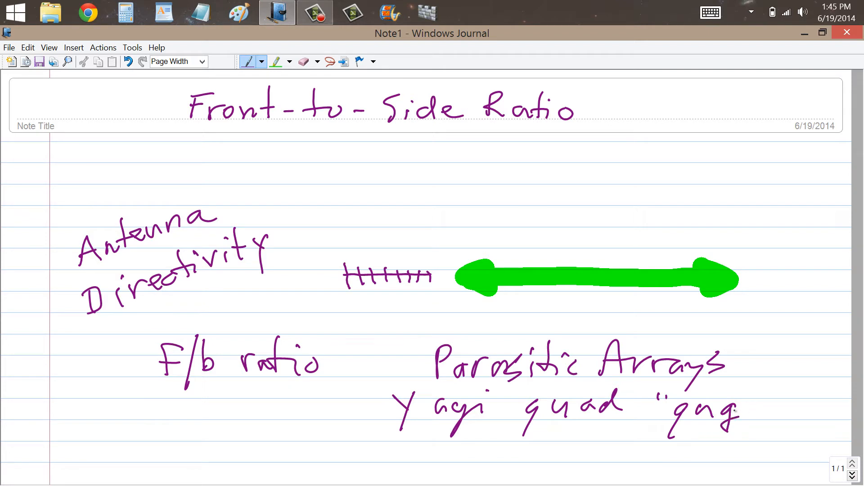
{"action": "left_click", "coordinate": [304, 61]}
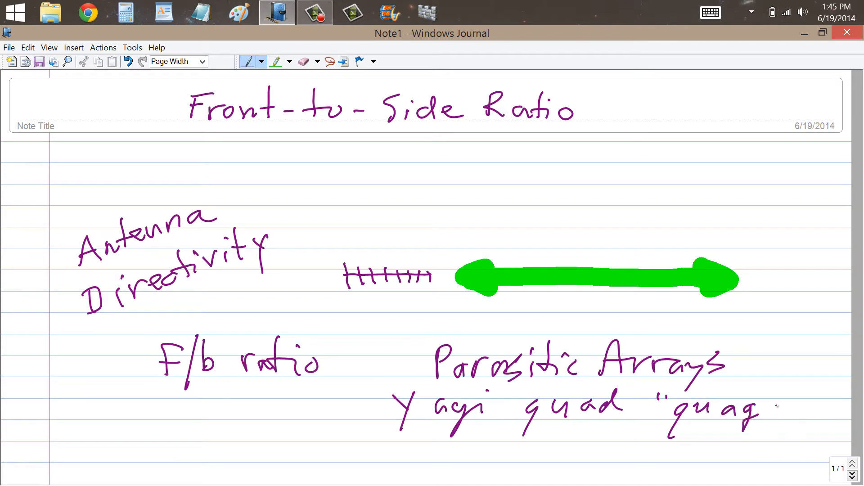
{"action": "left_click_drag", "start_coordinate": [760, 408], "coordinate": [794, 397]}
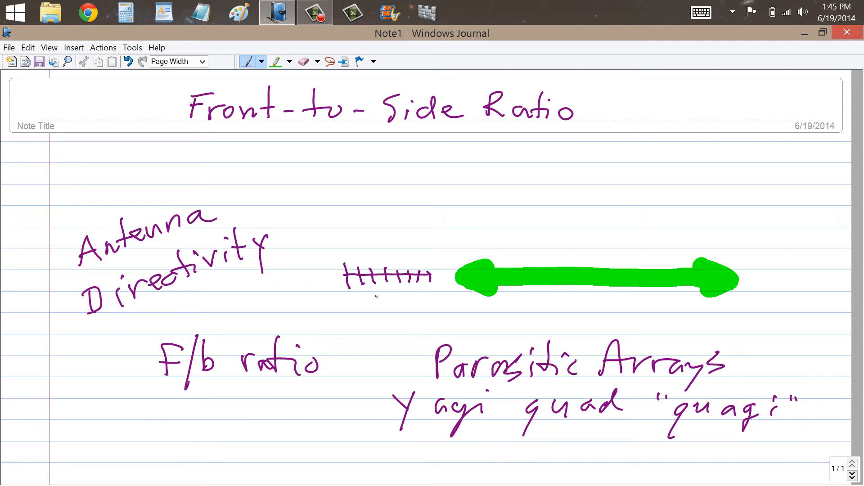
Pick the green highlighter, then switch to the Eraser to remove the purple notes.
{"action": "left_click", "coordinate": [276, 61]}
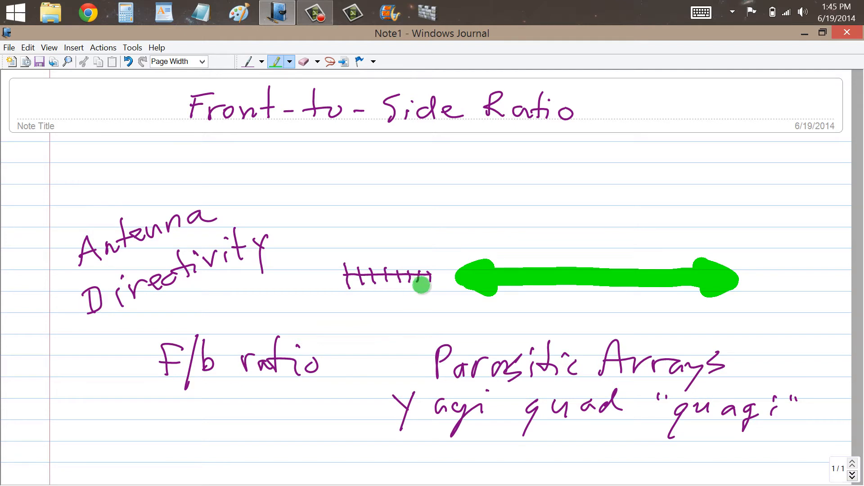
{"action": "mouse_move", "coordinate": [416, 288]}
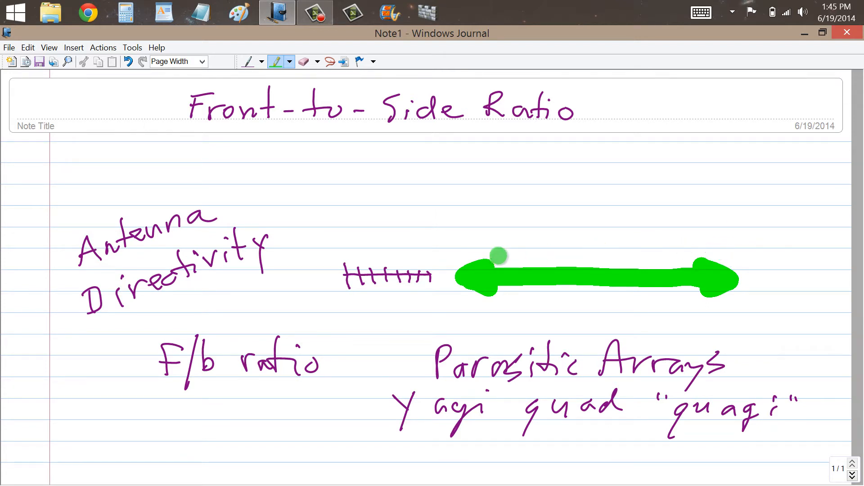
{"action": "mouse_move", "coordinate": [537, 275]}
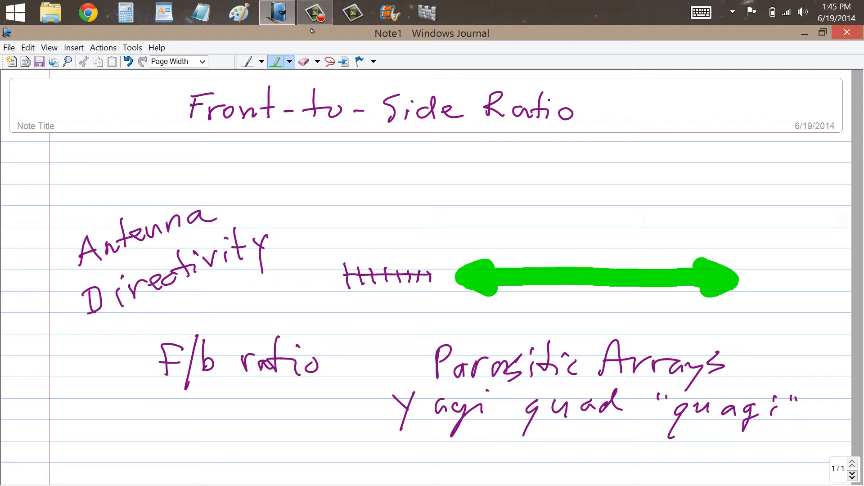
{"action": "left_click", "coordinate": [303, 61]}
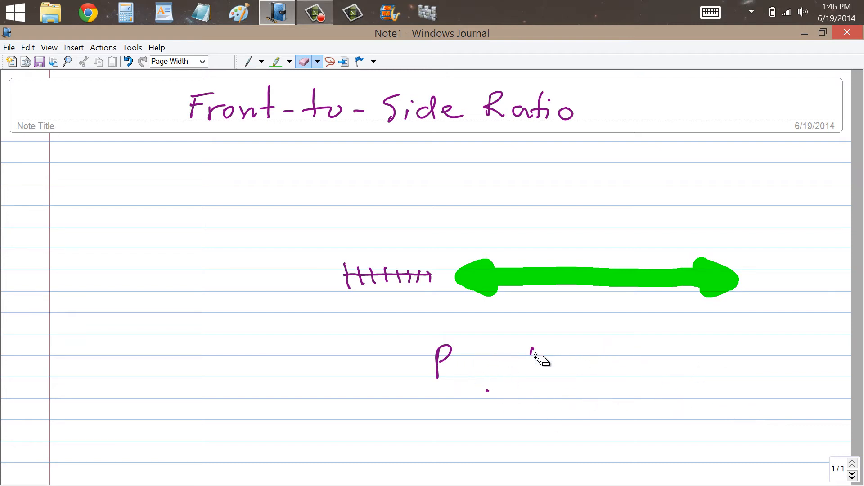
Erase the remaining notes and arrow, then place a purple dot at page centre.
{"action": "left_click_drag", "start_coordinate": [540, 355], "coordinate": [441, 385]}
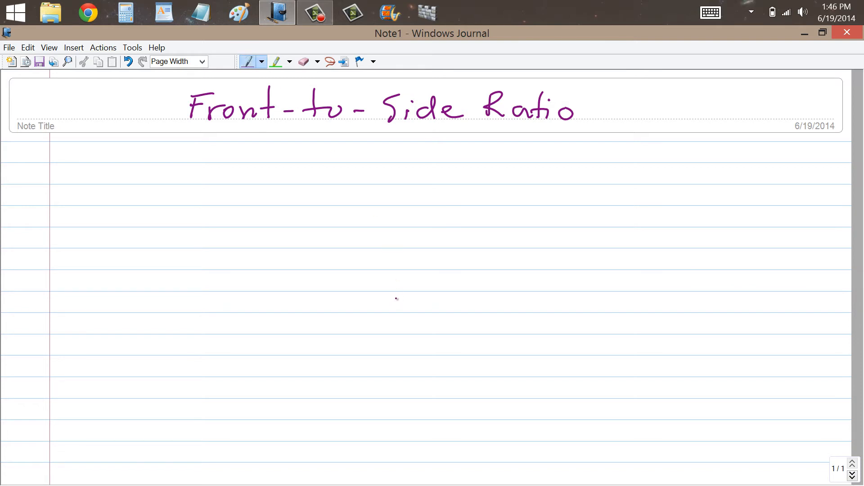
{"action": "left_click", "coordinate": [398, 292]}
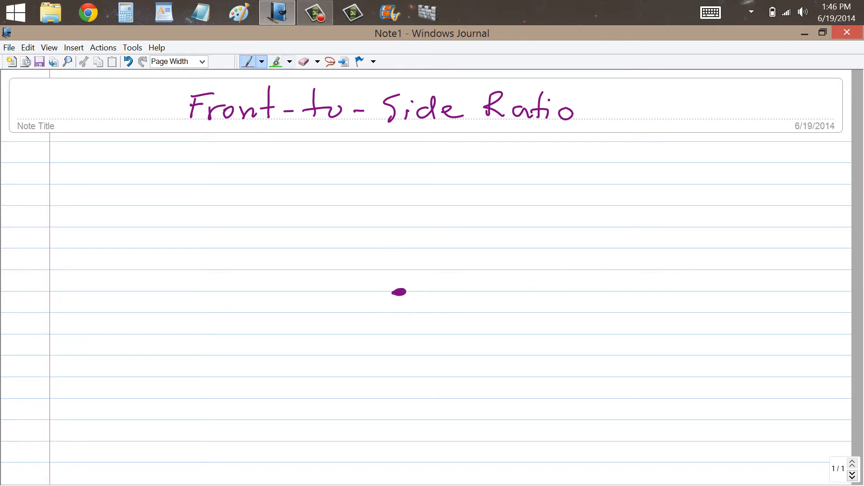
Draw green lobe strokes from the centre dot plus a small back lobe.
{"action": "left_click", "coordinate": [277, 61]}
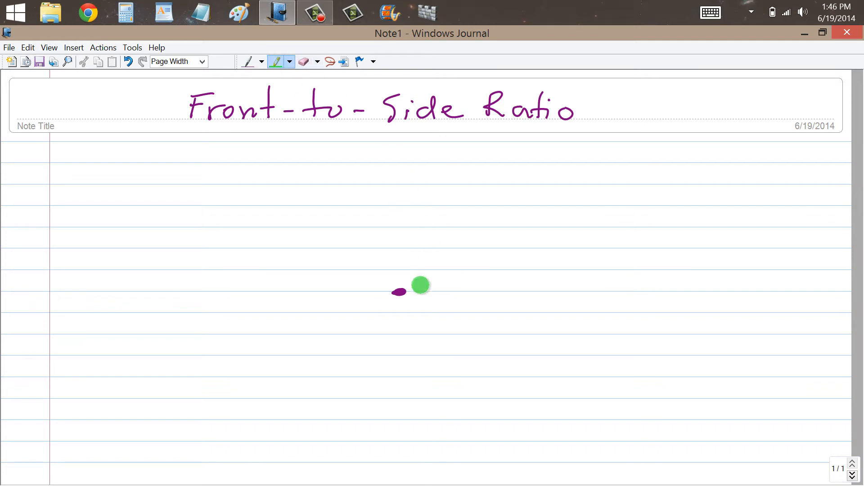
{"action": "left_click_drag", "start_coordinate": [400, 292], "coordinate": [523, 258]}
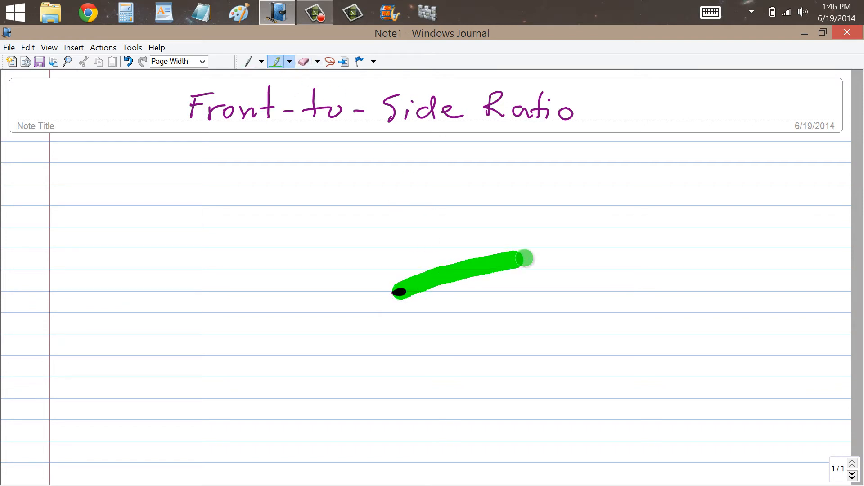
{"action": "left_click_drag", "start_coordinate": [521, 258], "coordinate": [582, 322]}
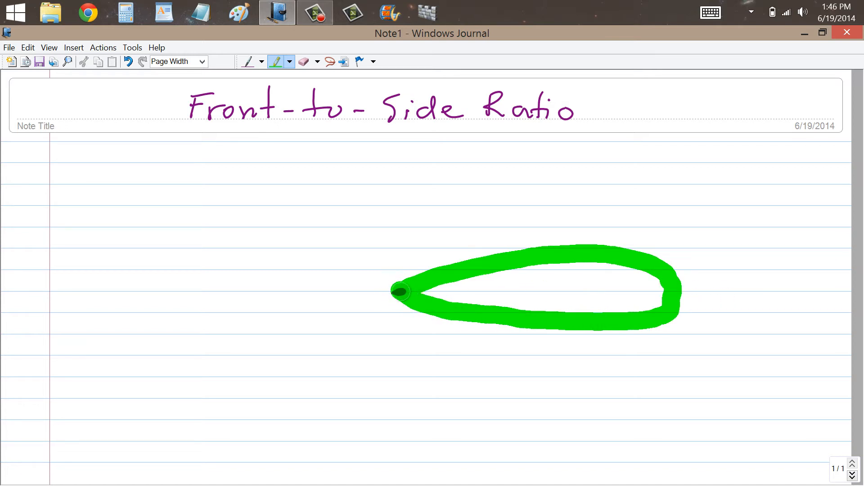
{"action": "left_click_drag", "start_coordinate": [399, 291], "coordinate": [336, 290]}
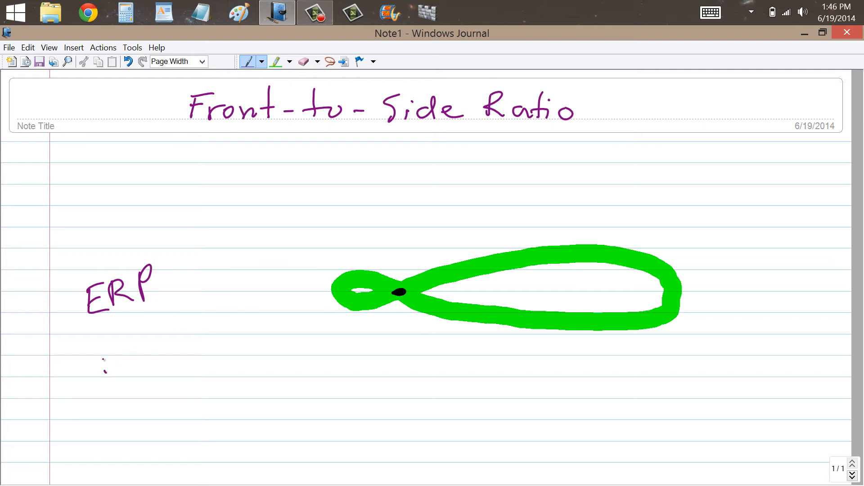
Write '20 dB f/b' under ERP and draw the front-back axis arrows.
{"action": "left_click_drag", "start_coordinate": [102, 364], "coordinate": [190, 369]}
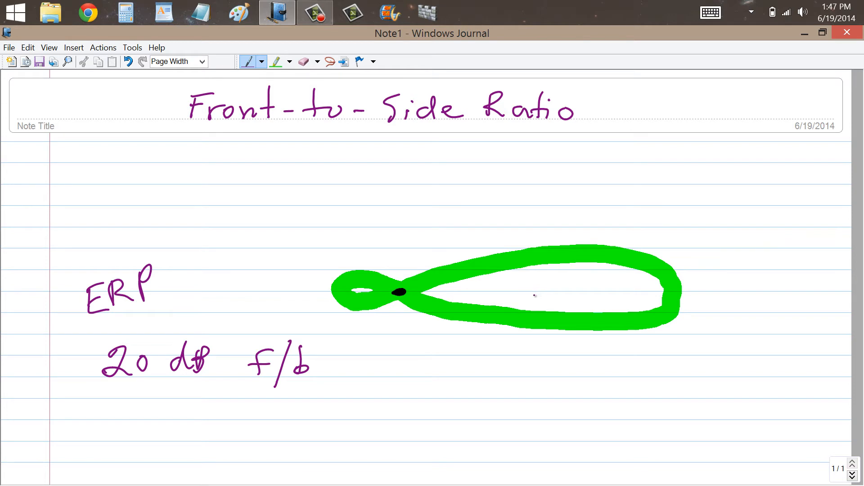
{"action": "mouse_move", "coordinate": [568, 345]}
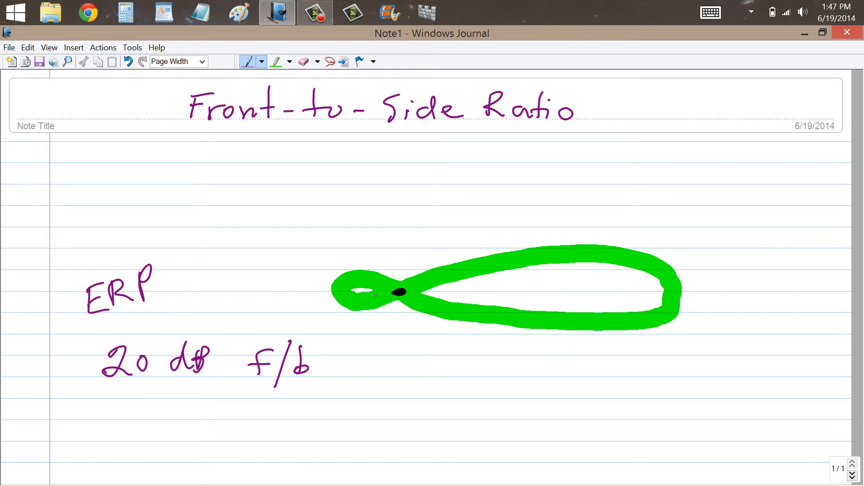
{"action": "left_click_drag", "start_coordinate": [380, 292], "coordinate": [264, 291]}
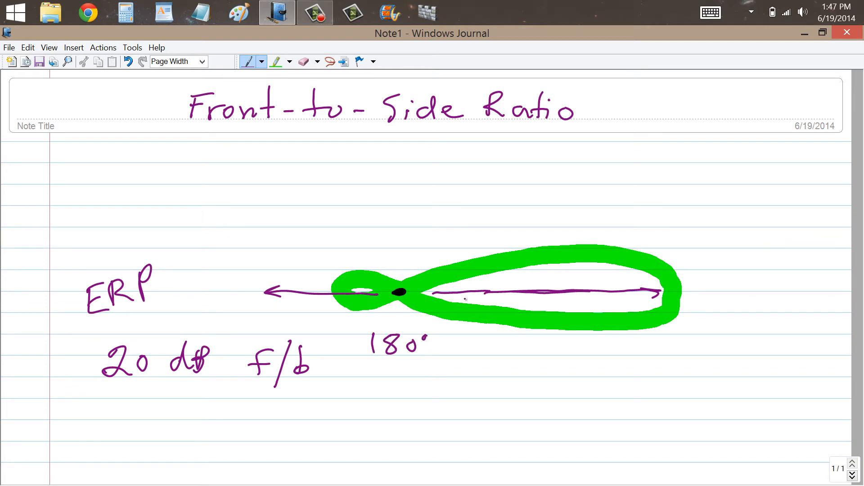
Link the 180° label to both axis ends with curved arrows, then select the highlighter.
{"action": "left_click_drag", "start_coordinate": [447, 350], "coordinate": [463, 300]}
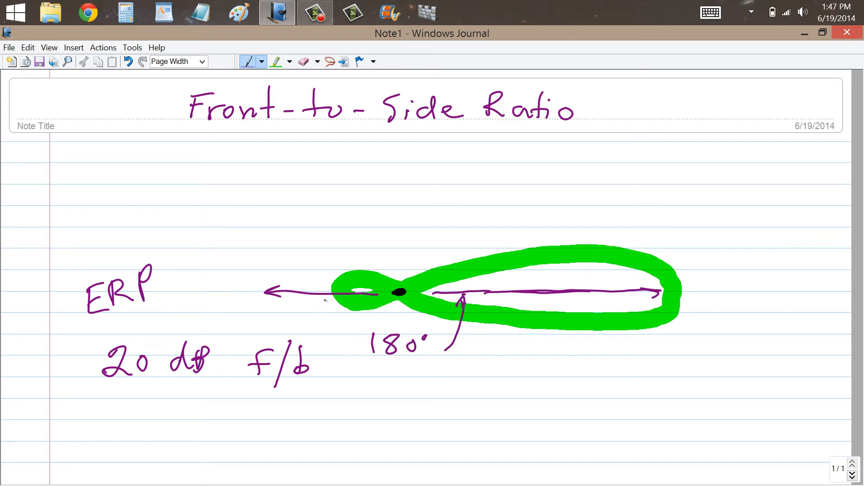
{"action": "left_click_drag", "start_coordinate": [342, 341], "coordinate": [322, 295]}
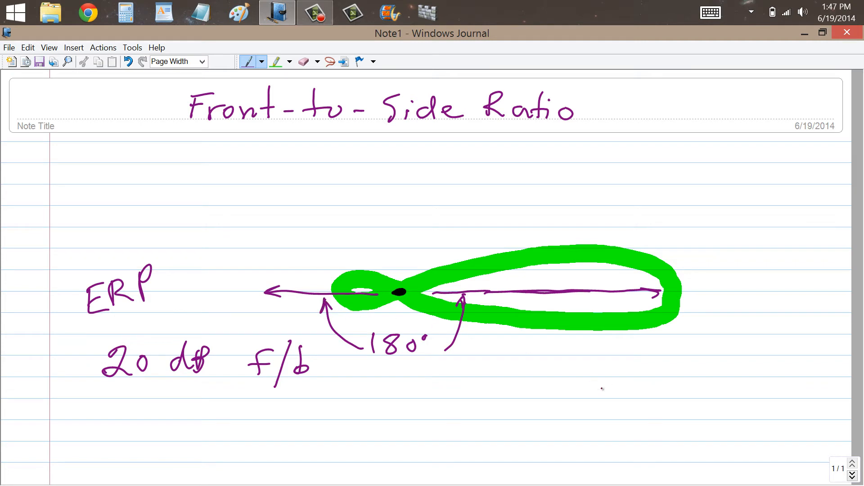
{"action": "left_click", "coordinate": [277, 62]}
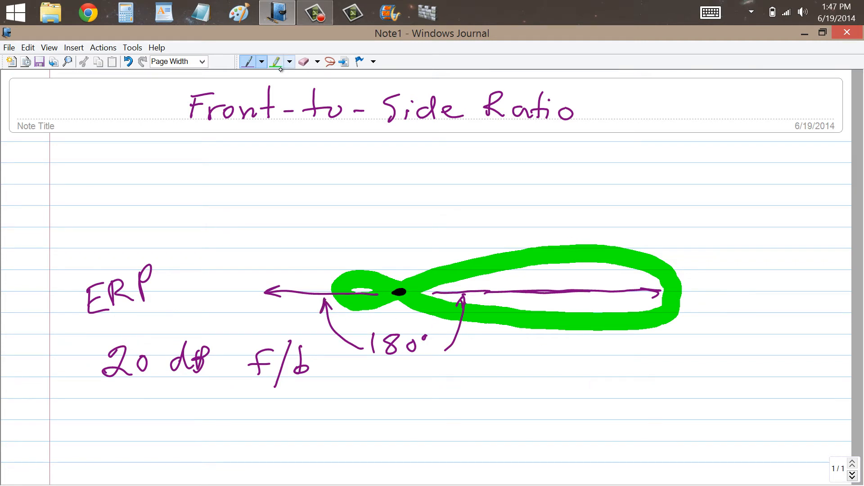
{"action": "left_click", "coordinate": [276, 61]}
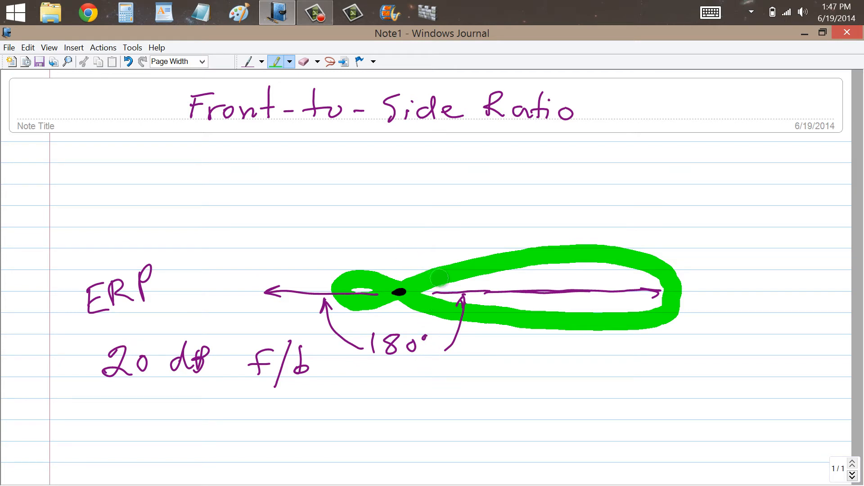
{"action": "mouse_move", "coordinate": [413, 317]}
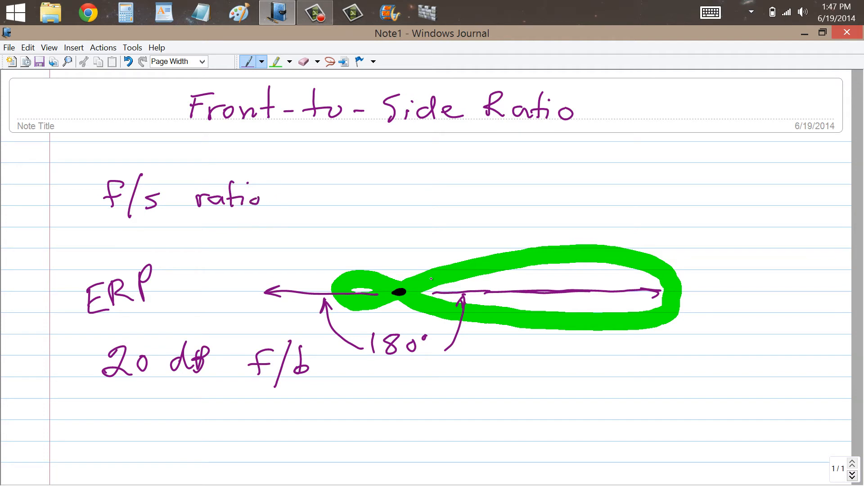
Draw a vertical arrow upward from the lobe centre, then select the Eraser.
{"action": "left_click_drag", "start_coordinate": [391, 184], "coordinate": [397, 226]}
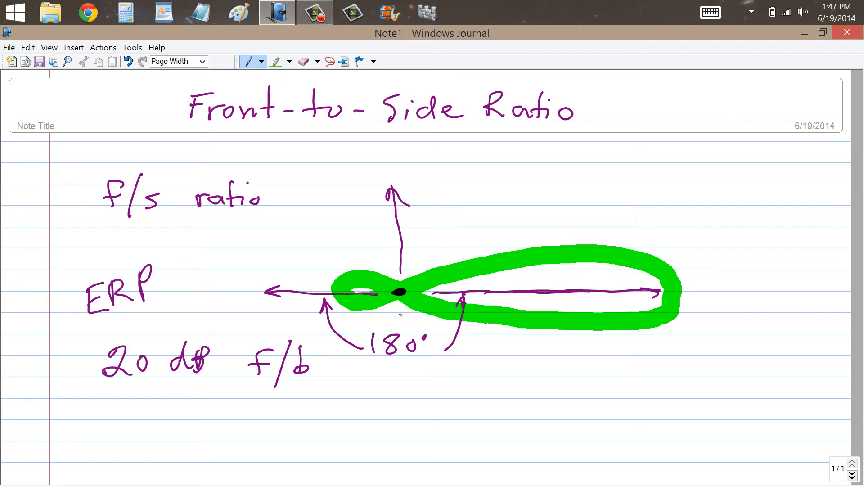
{"action": "left_click", "coordinate": [304, 62]}
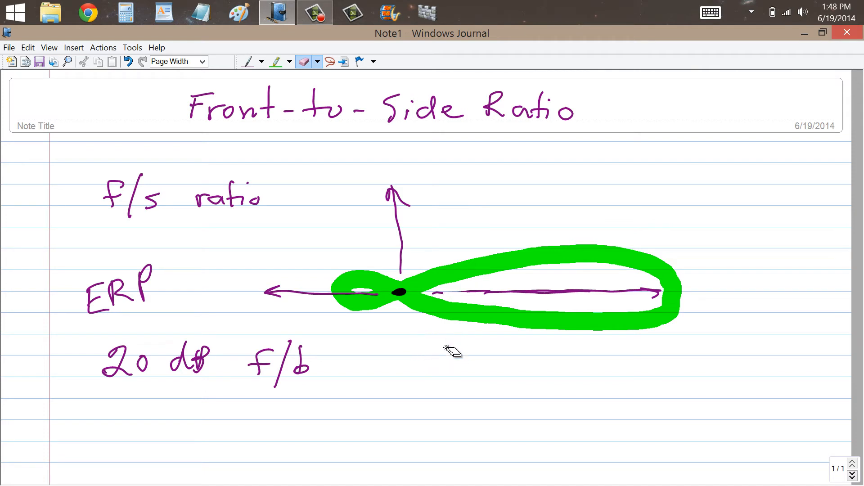
Draw 90° labels with linking arrows and N and S direction labels in purple.
{"action": "left_click", "coordinate": [277, 61]}
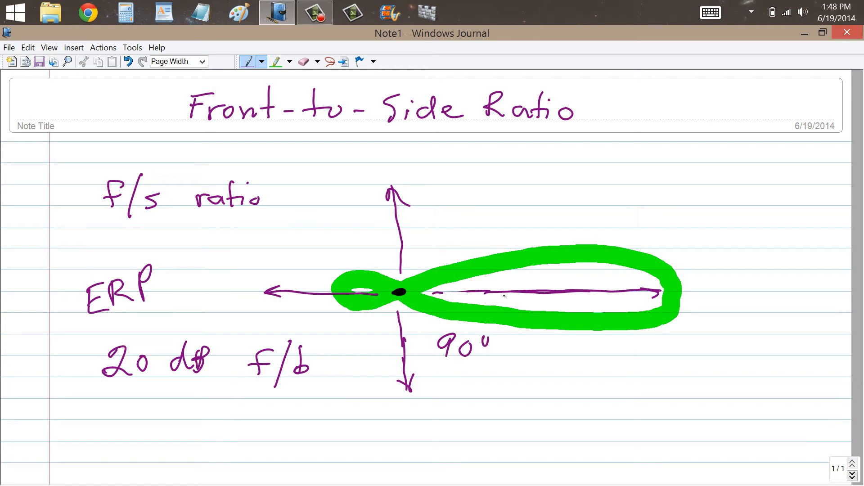
{"action": "left_click_drag", "start_coordinate": [405, 375], "coordinate": [491, 295]}
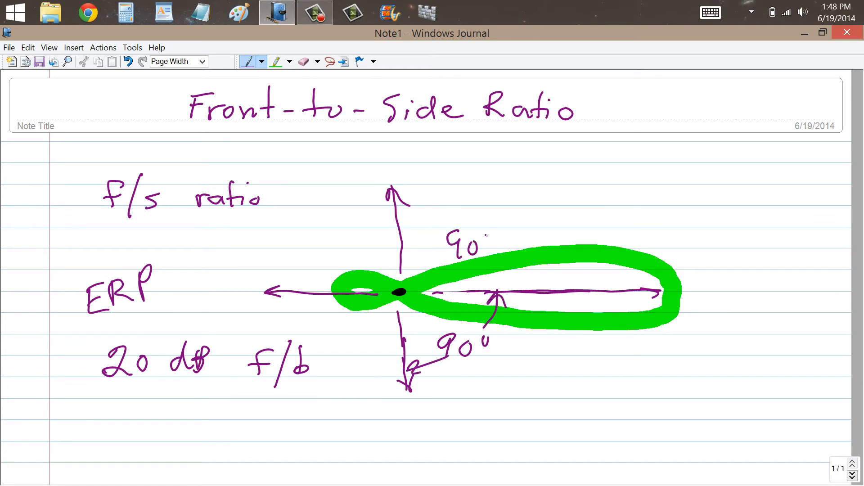
{"action": "left_click_drag", "start_coordinate": [474, 212], "coordinate": [396, 195]}
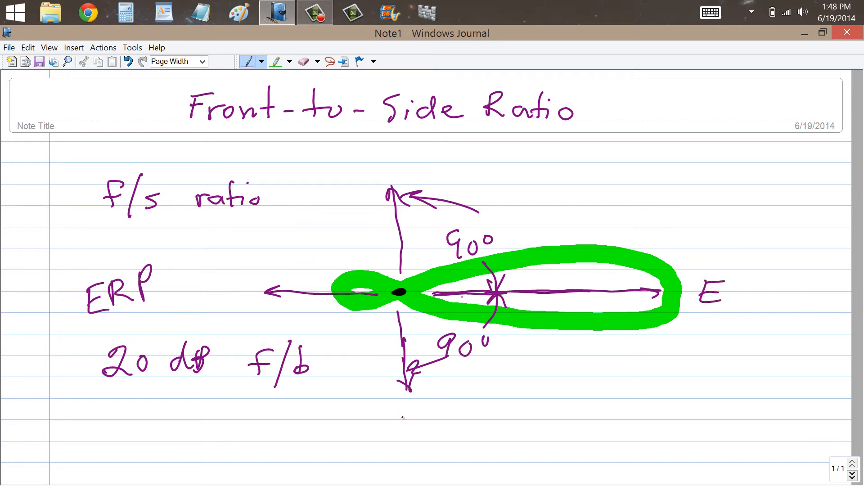
{"action": "left_click_drag", "start_coordinate": [419, 405], "coordinate": [405, 435]}
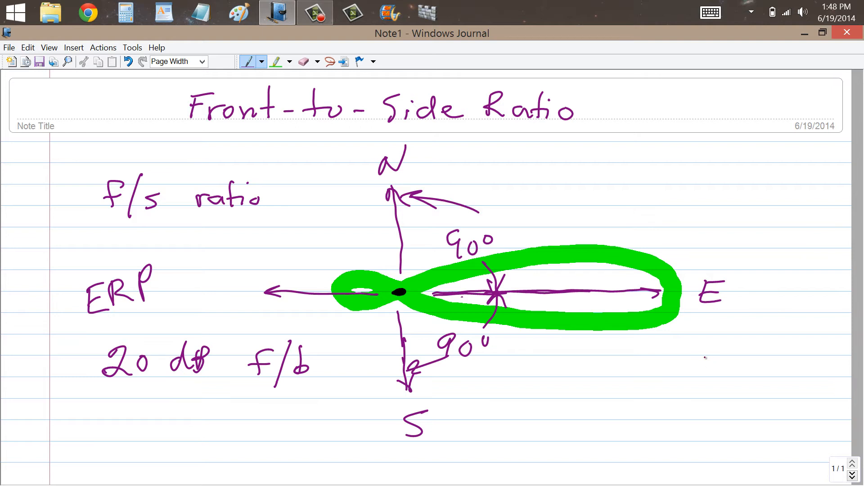
{"action": "mouse_move", "coordinate": [666, 348]}
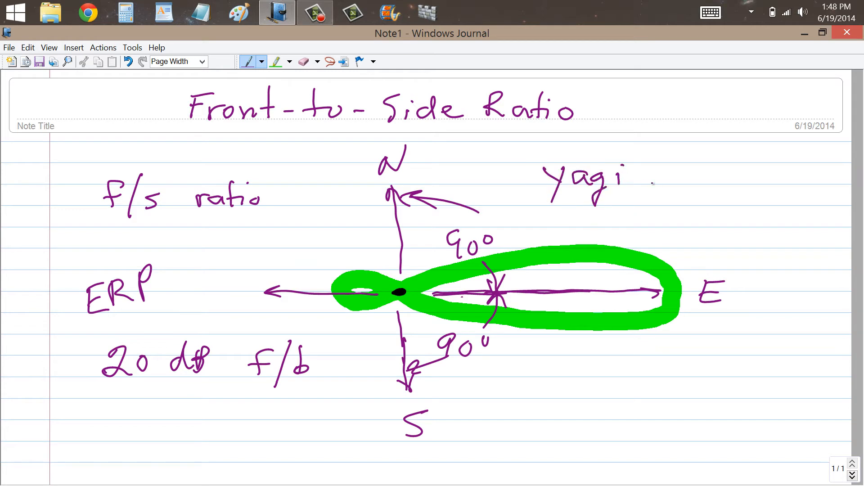
Add 'quad quagi' beside Yagi, then select the green highlighter.
{"action": "type", "text": "que."}
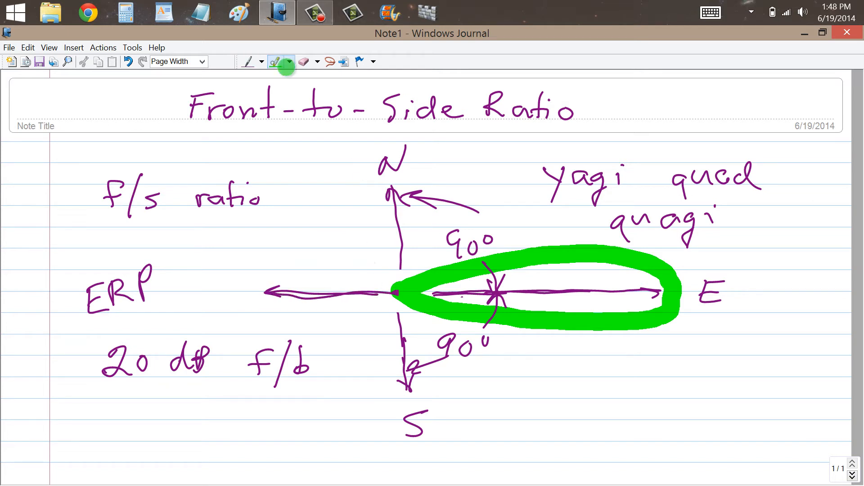
{"action": "left_click", "coordinate": [281, 61]}
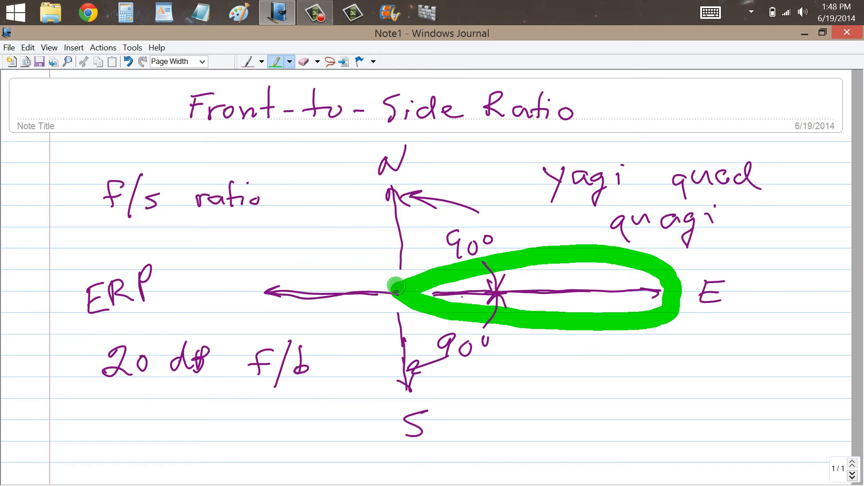
Sketch wavy green side and rear lobes around the centre dot.
{"action": "left_click_drag", "start_coordinate": [395, 285], "coordinate": [341, 267]}
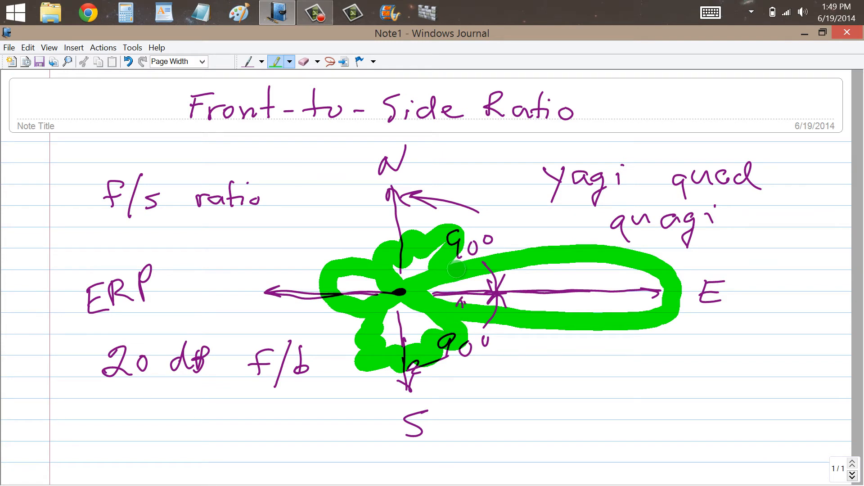
{"action": "mouse_move", "coordinate": [259, 171]}
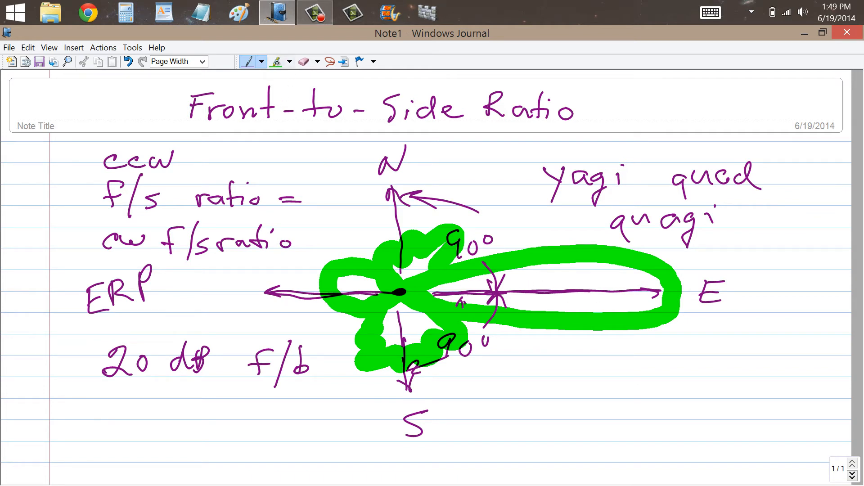
Select the green highlighter.
{"action": "left_click", "coordinate": [277, 62]}
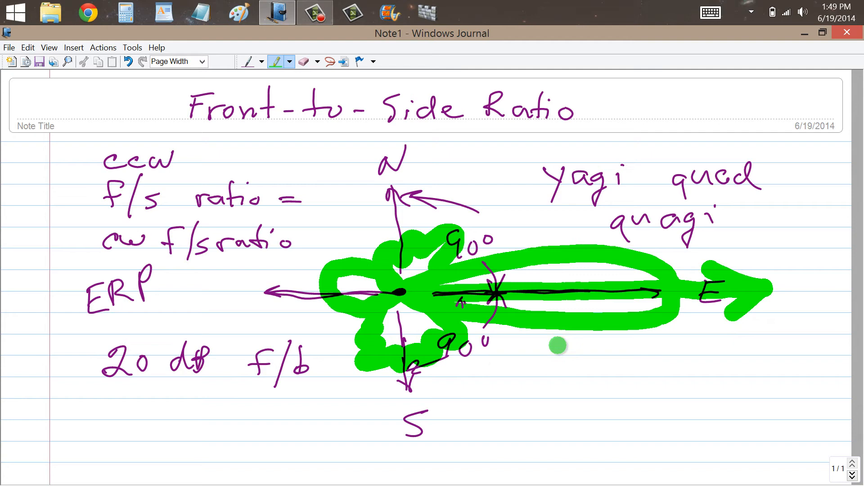
{"action": "mouse_move", "coordinate": [474, 309]}
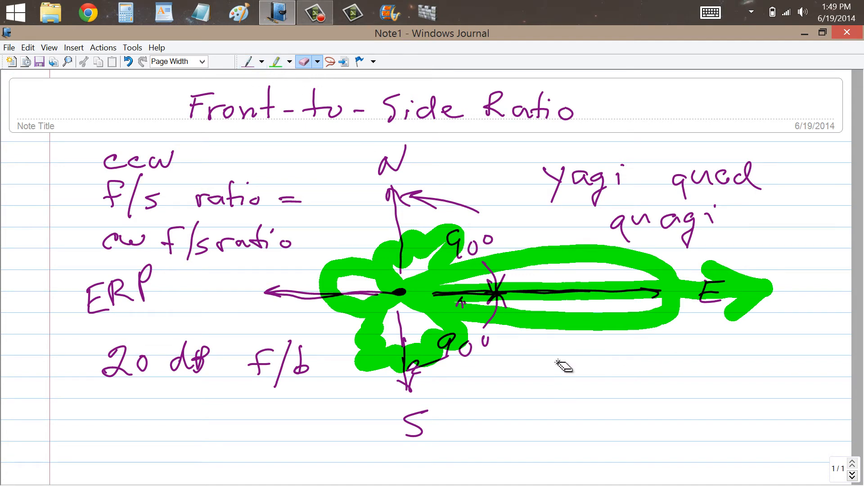
Write '9 dBd Forward gain' in purple under the east lobe and '15-25 dB' beside ccw.
{"action": "left_click", "coordinate": [249, 62]}
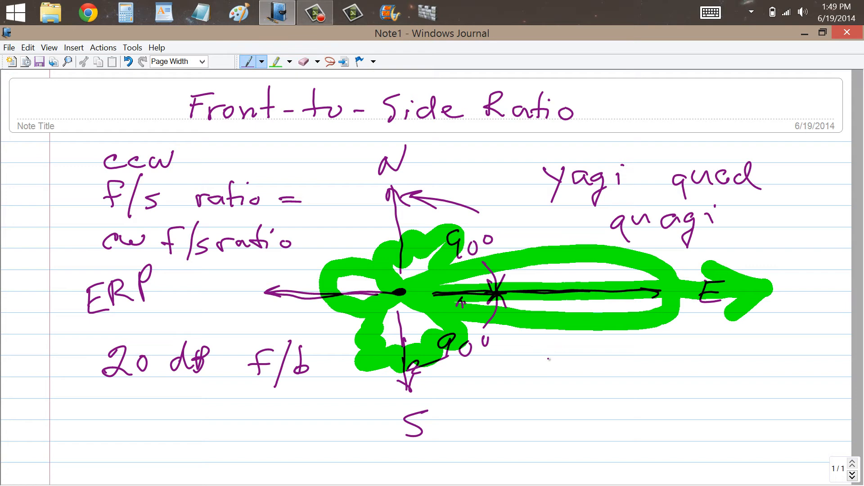
{"action": "left_click_drag", "start_coordinate": [543, 363], "coordinate": [603, 375]}
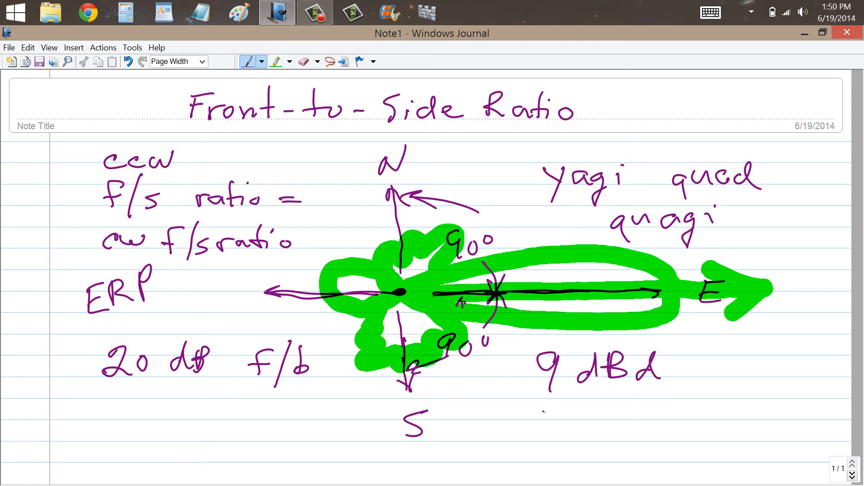
{"action": "left_click_drag", "start_coordinate": [537, 397], "coordinate": [573, 410]}
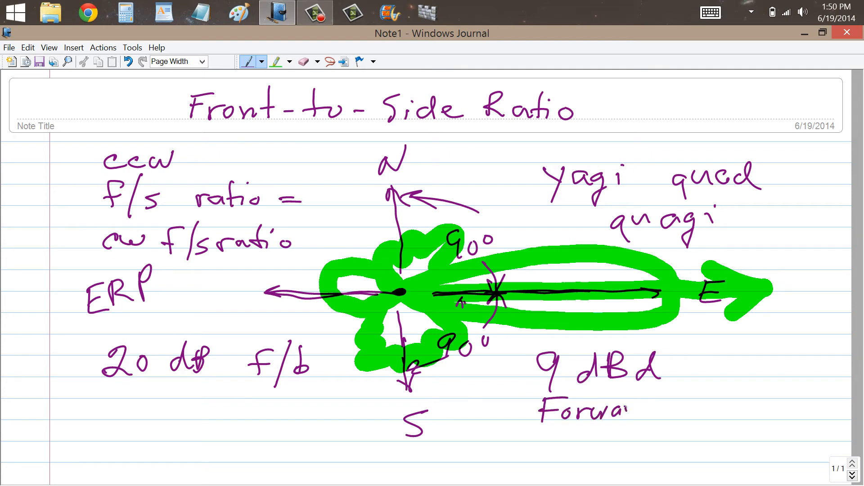
{"action": "left_click_drag", "start_coordinate": [617, 408], "coordinate": [606, 435]}
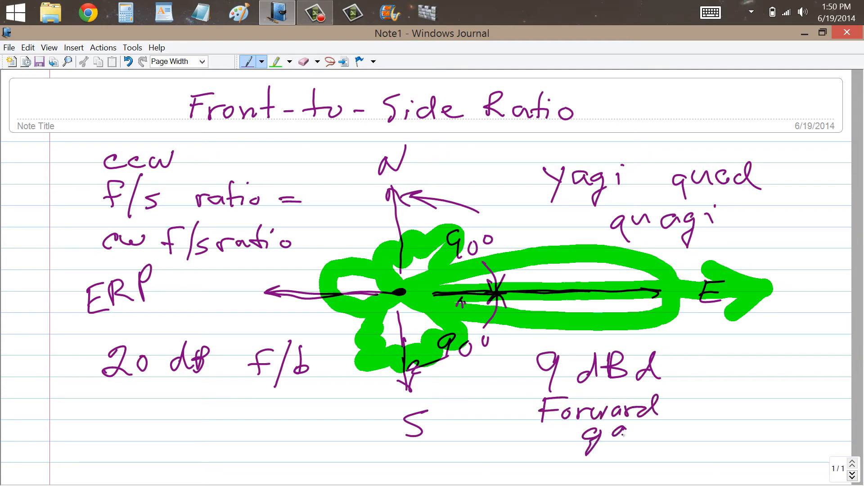
{"action": "left_click_drag", "start_coordinate": [601, 430], "coordinate": [667, 429]}
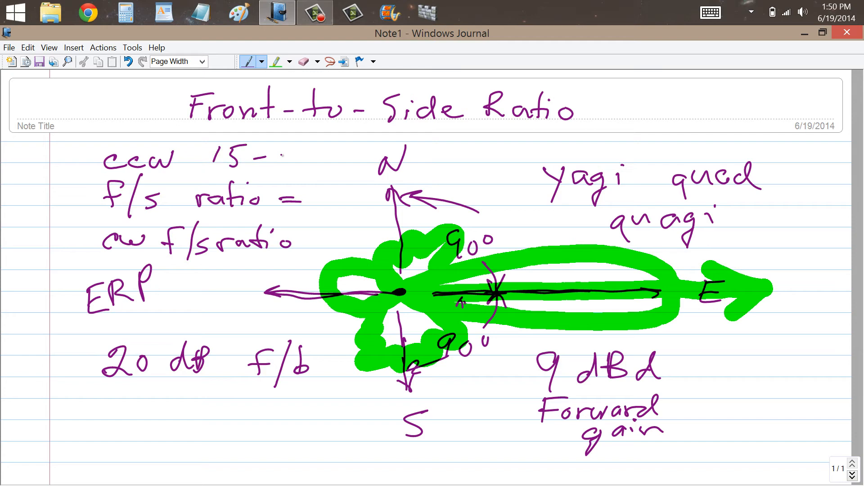
{"action": "left_click_drag", "start_coordinate": [262, 157], "coordinate": [330, 157]}
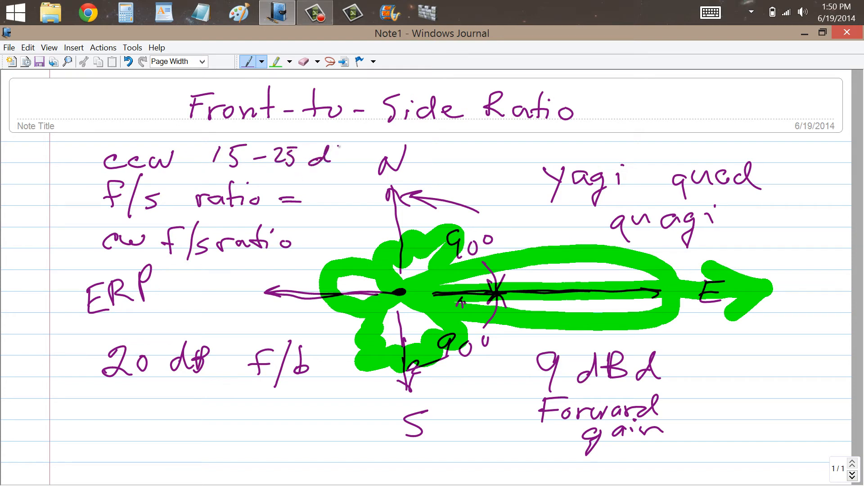
{"action": "type", "text": "B"}
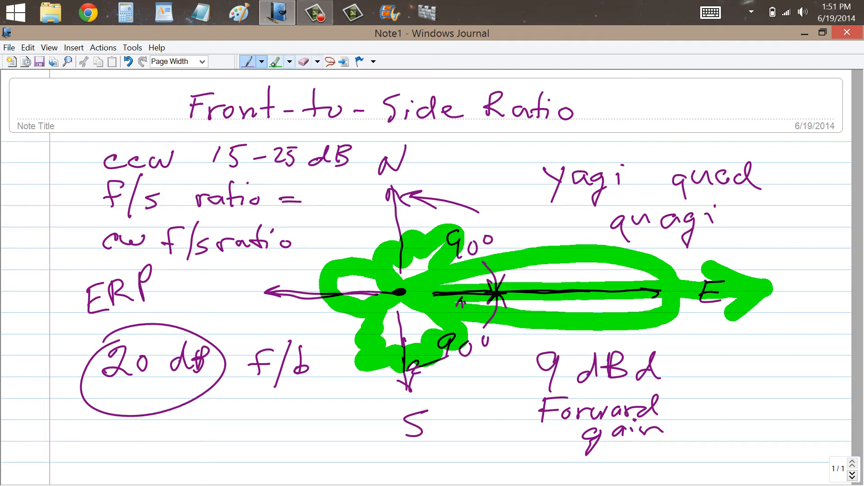
Highlight ccw and cw in green and draw a green arrow to the circled 20 dB.
{"action": "left_click_drag", "start_coordinate": [99, 160], "coordinate": [171, 159]}
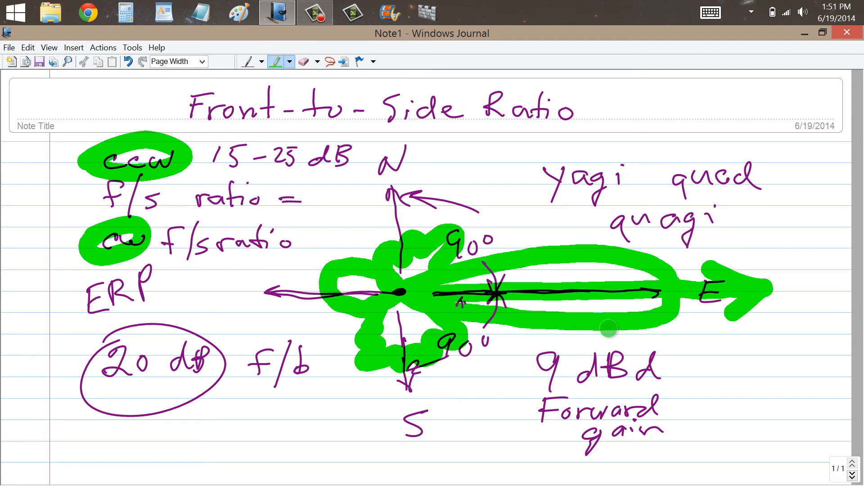
{"action": "mouse_move", "coordinate": [645, 395]}
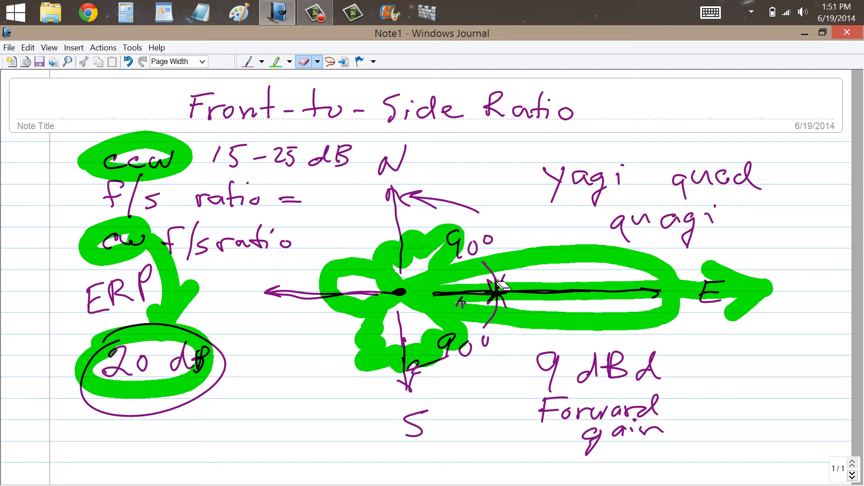
{"action": "left_click", "coordinate": [278, 62]}
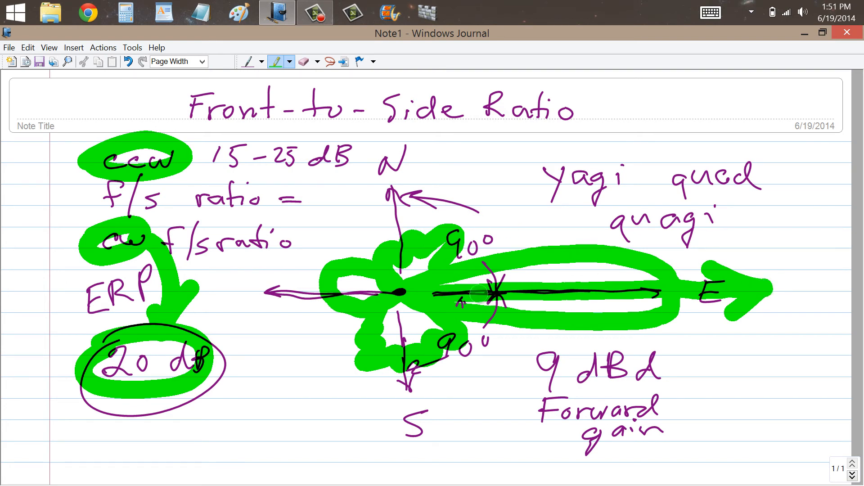
{"action": "left_click", "coordinate": [482, 345]}
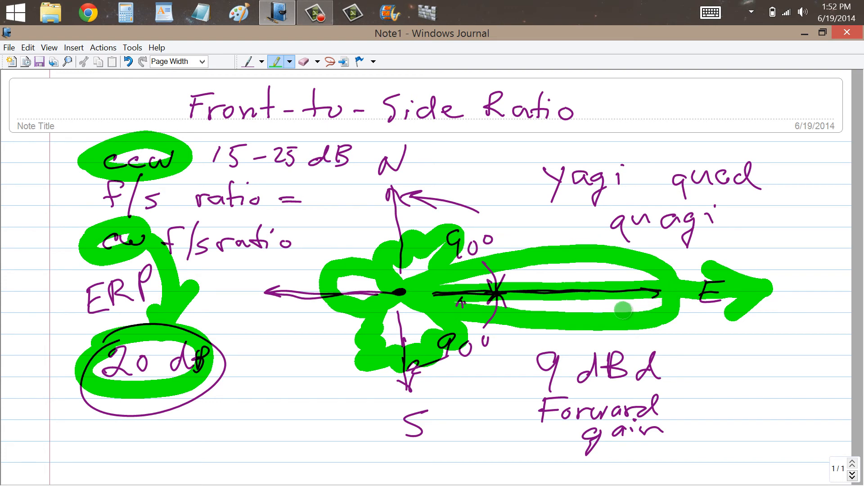
{"action": "mouse_move", "coordinate": [602, 308]}
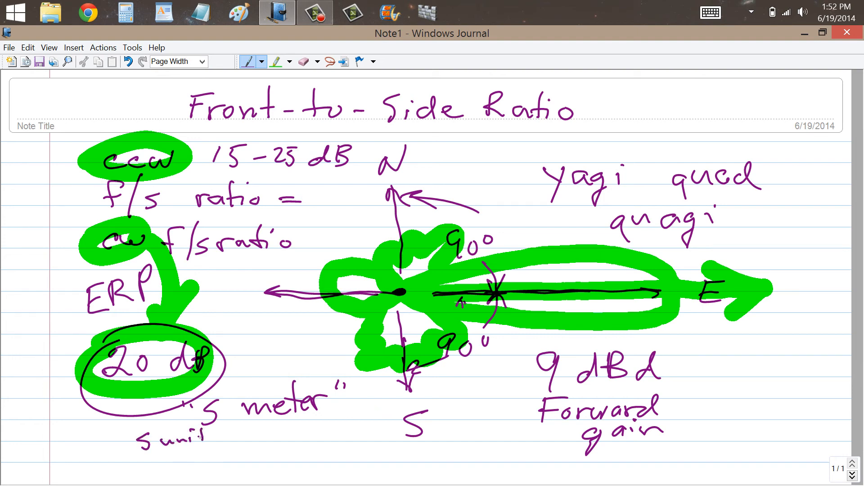
Write '= 6 dB' after 'S unit' and 'f/b' beside the circled 20 dB.
{"action": "type", "text": "= 6 ?"}
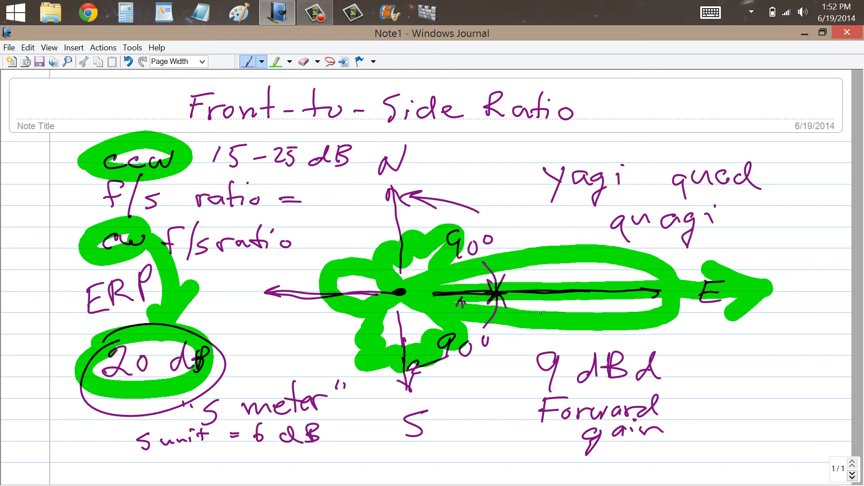
{"action": "left_click_drag", "start_coordinate": [237, 314], "coordinate": [231, 346]}
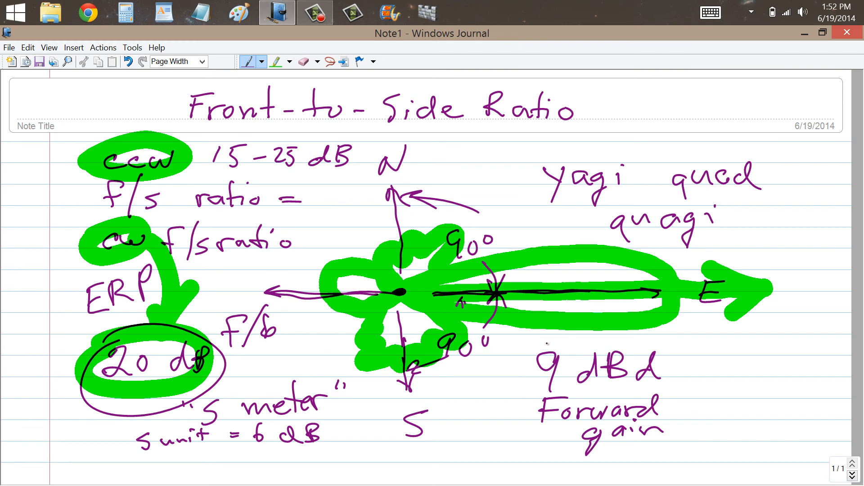
{"action": "mouse_move", "coordinate": [429, 302]}
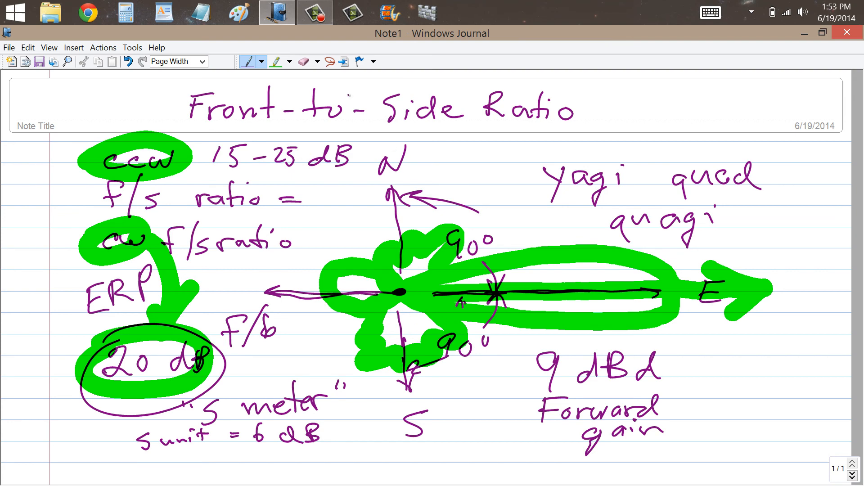
{"action": "left_click", "coordinate": [277, 61]}
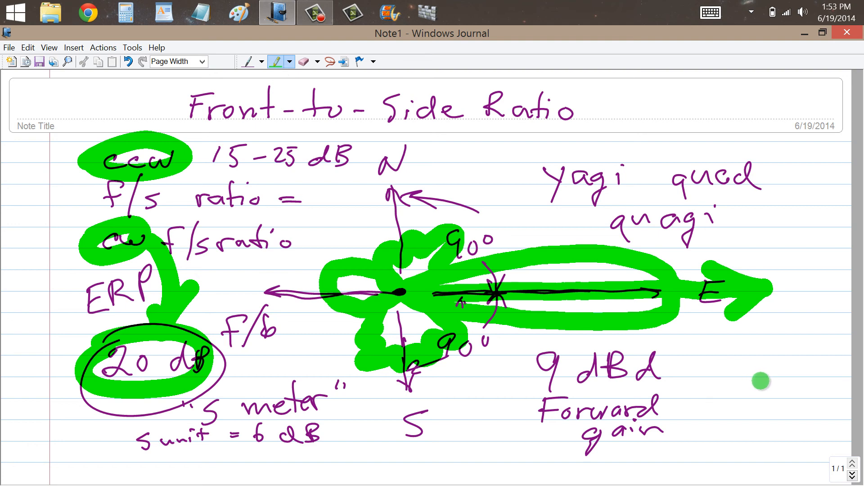
{"action": "mouse_move", "coordinate": [761, 369]}
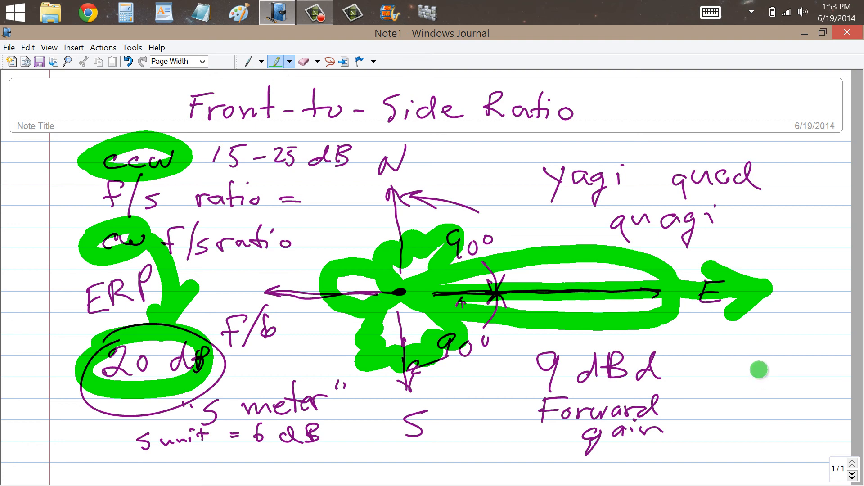
{"action": "mouse_move", "coordinate": [752, 369]}
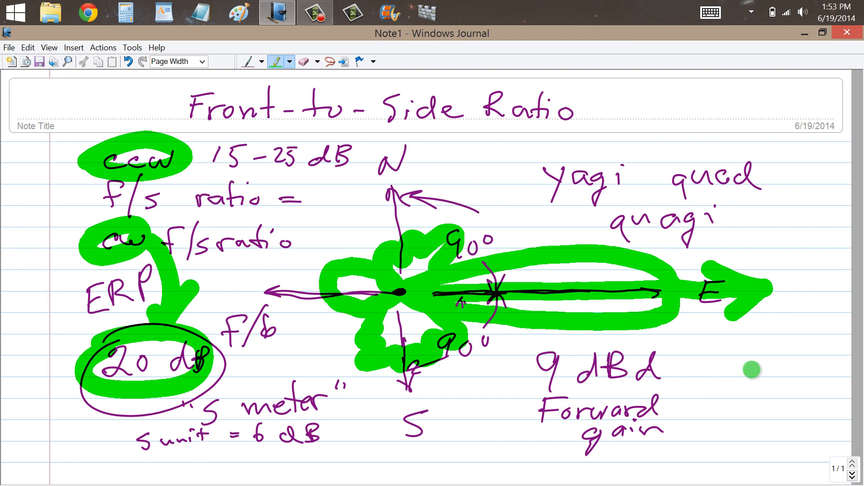
{"action": "mouse_move", "coordinate": [420, 102]}
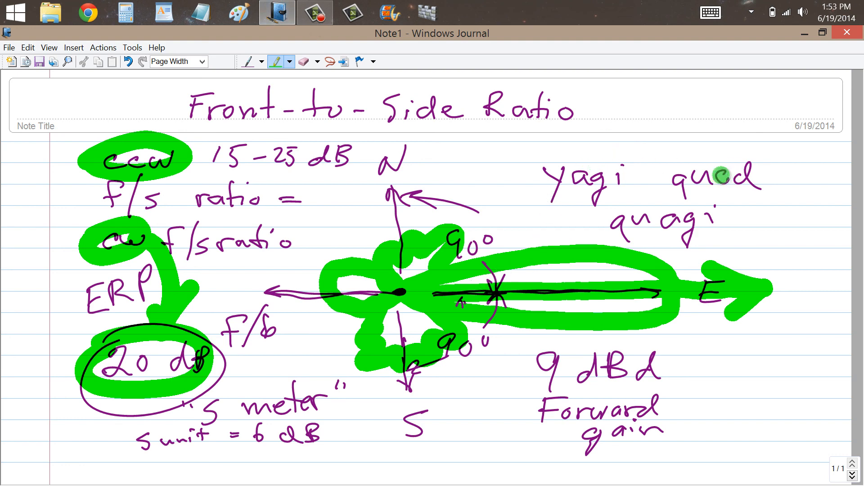
{"action": "mouse_move", "coordinate": [650, 244]}
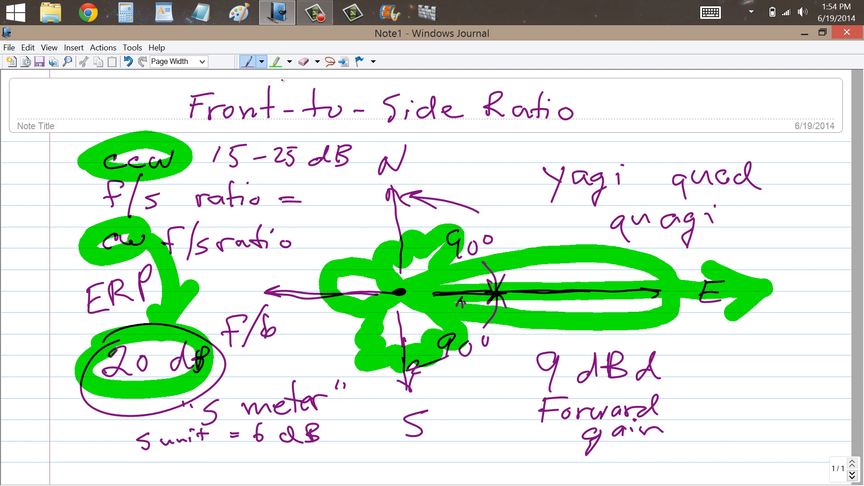
Handwrite a purple '7' to the right of the 9 dBd note.
{"action": "left_click_drag", "start_coordinate": [739, 331], "coordinate": [728, 364]}
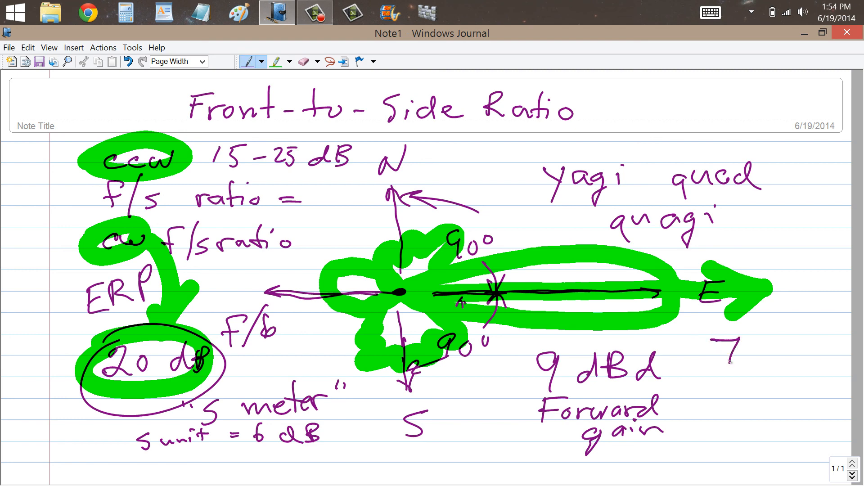